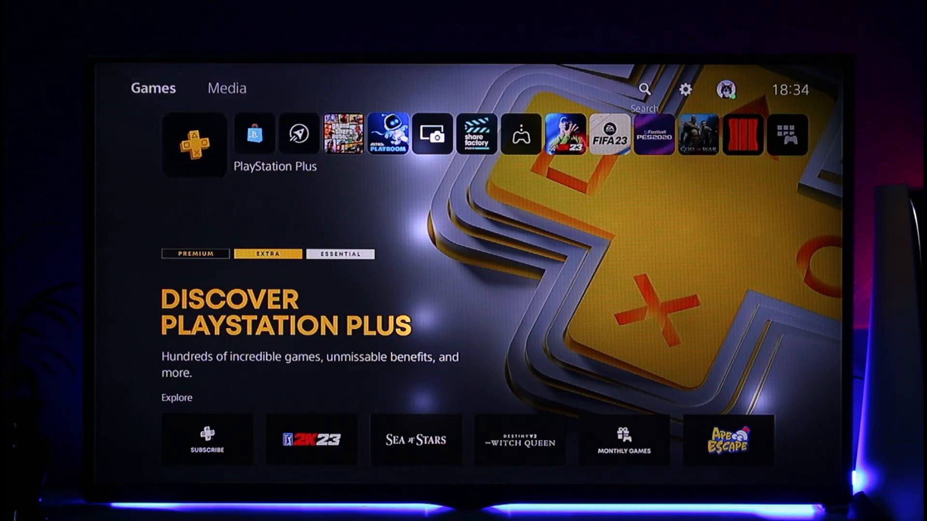
# Reach the System settings page from the home screen's Settings gear
pyautogui.click(688, 89)
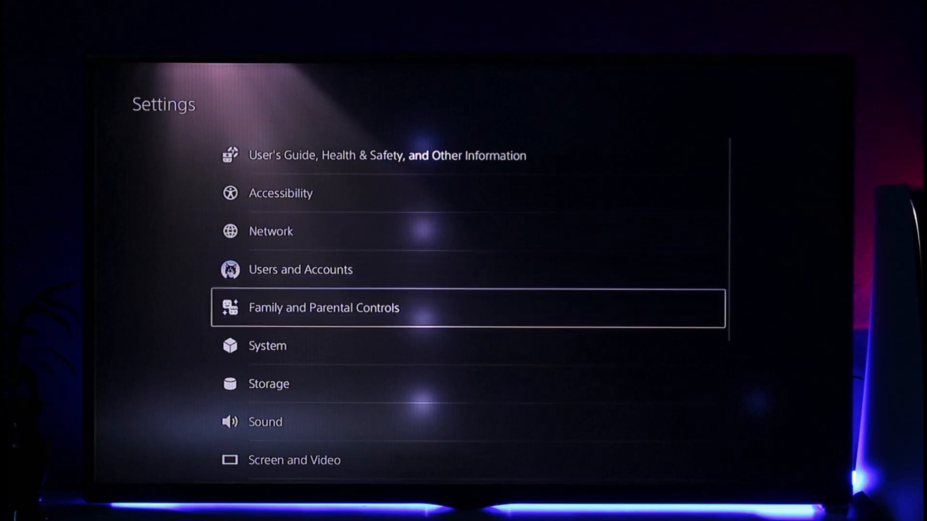
pyautogui.click(268, 346)
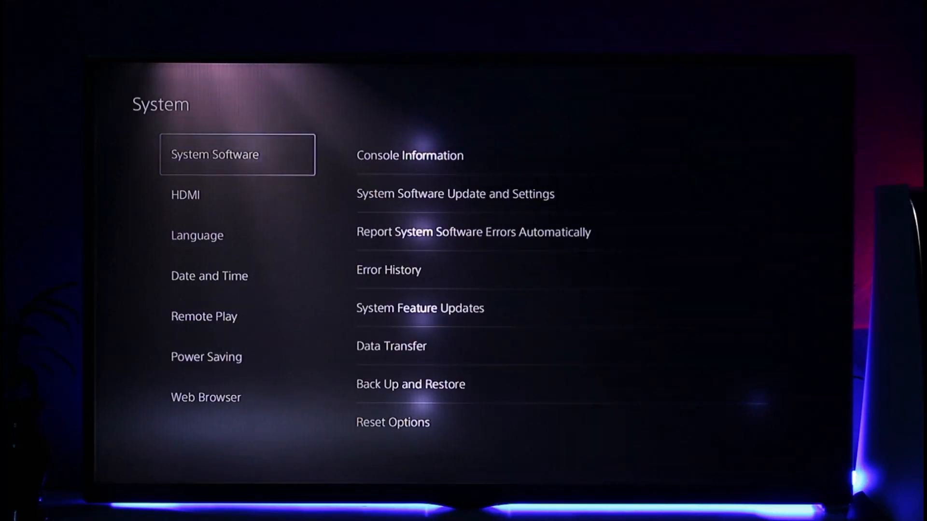
# Change the console language from English (United States) to English (United Kingdom) and apply it
pyautogui.click(197, 235)
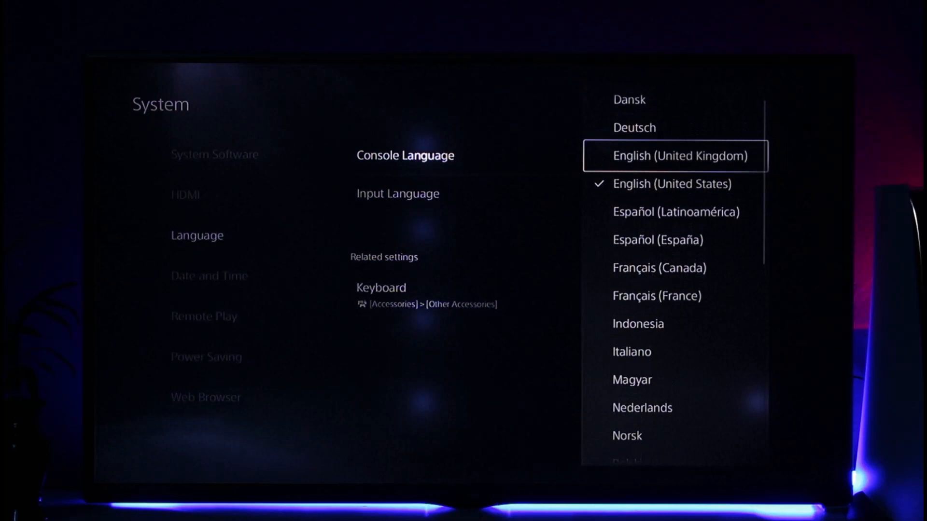
pyautogui.click(674, 155)
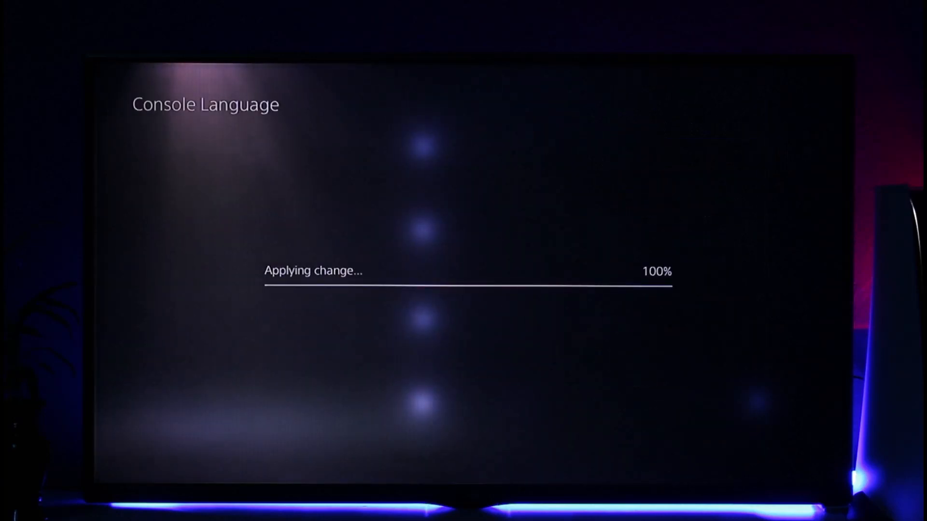